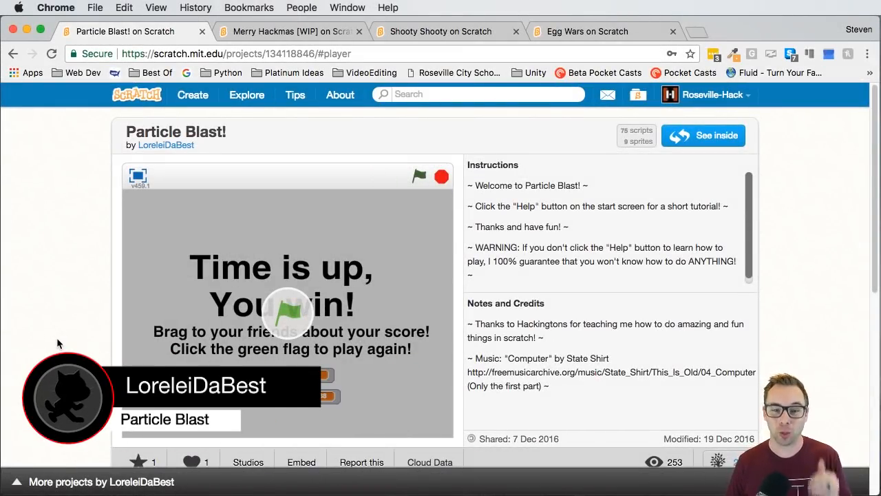
mouse_move(647, 218)
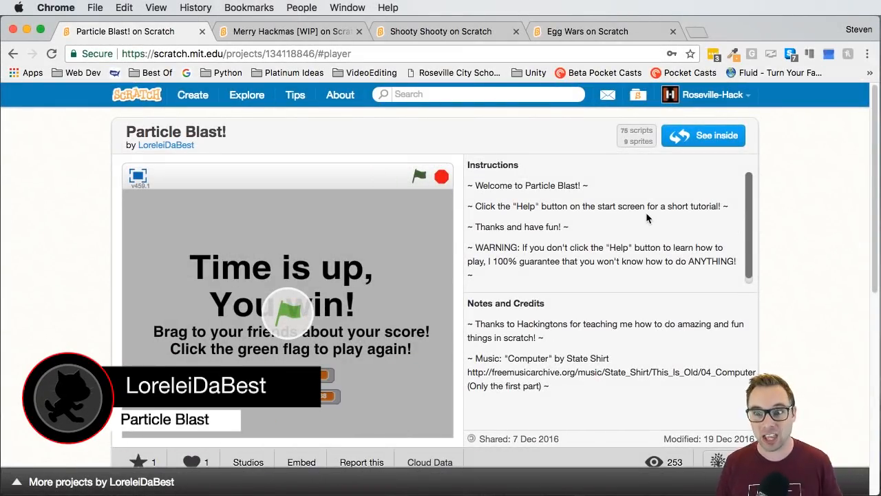
mouse_move(513, 258)
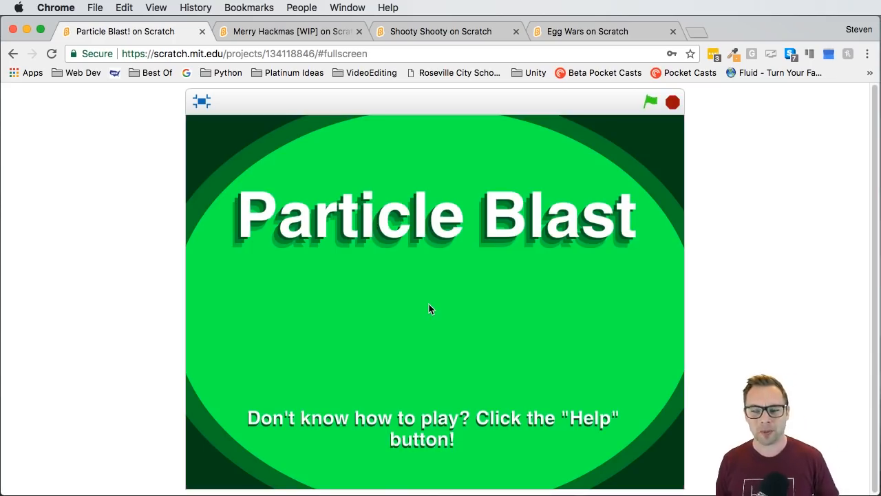
- Choose Play on the Particle Blast title menu to begin a round
left_click(650, 102)
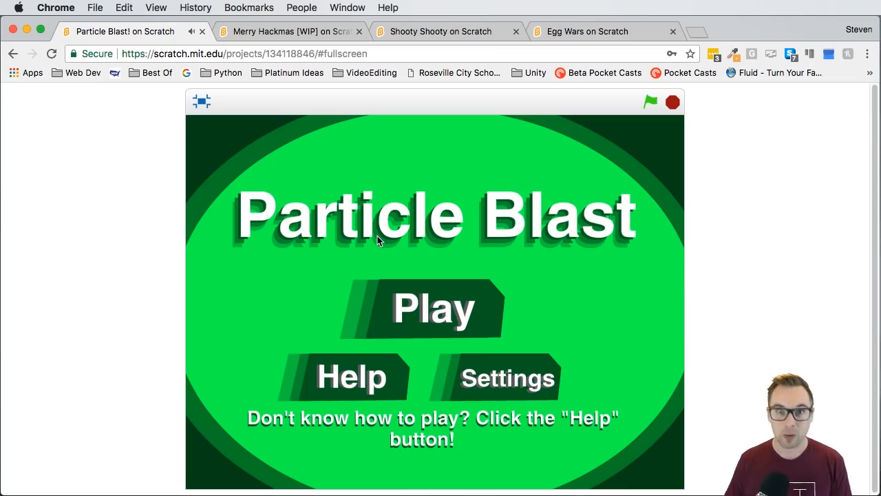
mouse_move(459, 350)
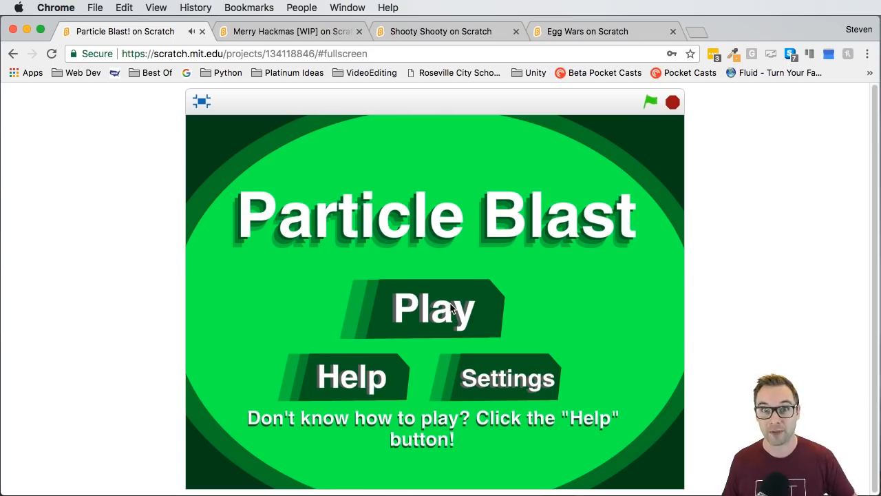
left_click(433, 309)
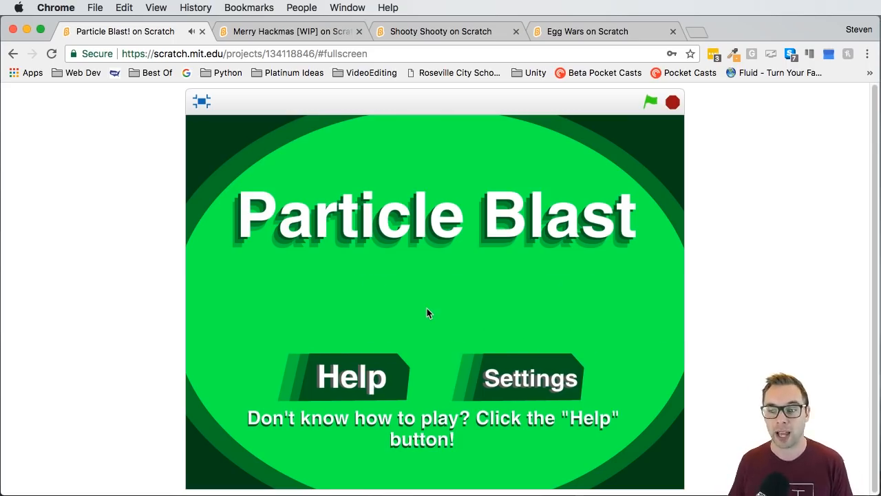
- Collect Light Energy, Glucose, ATP and Water particles until the round ends at score 5
left_click(650, 102)
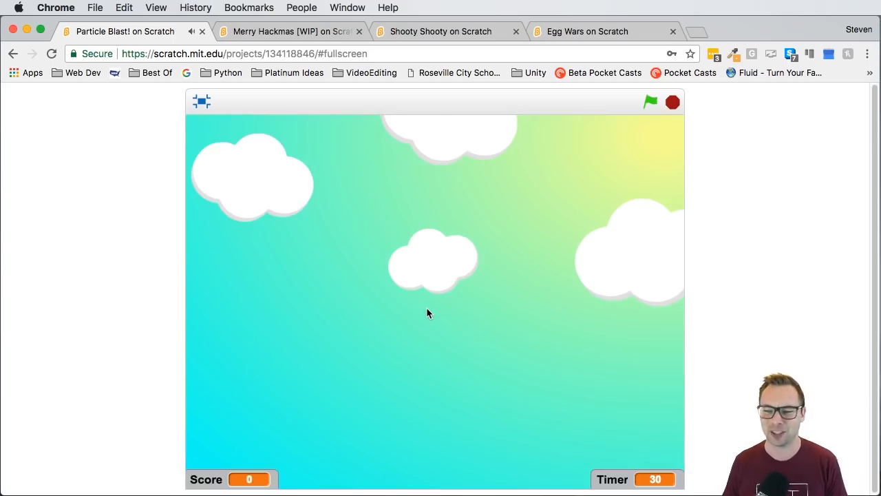
left_click(650, 102)
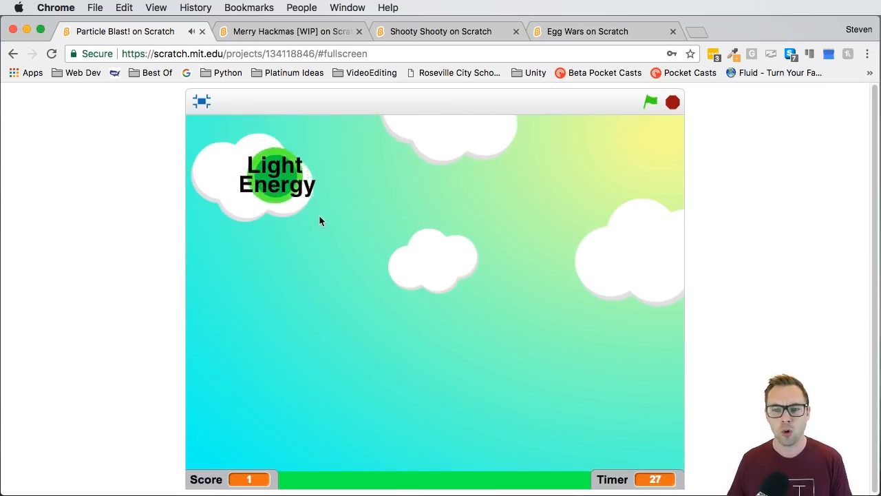
left_click(296, 173)
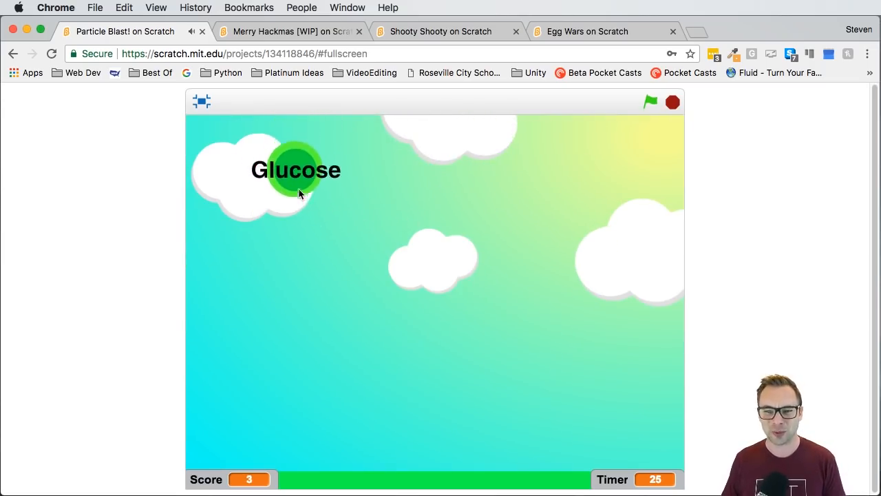
left_click(296, 169)
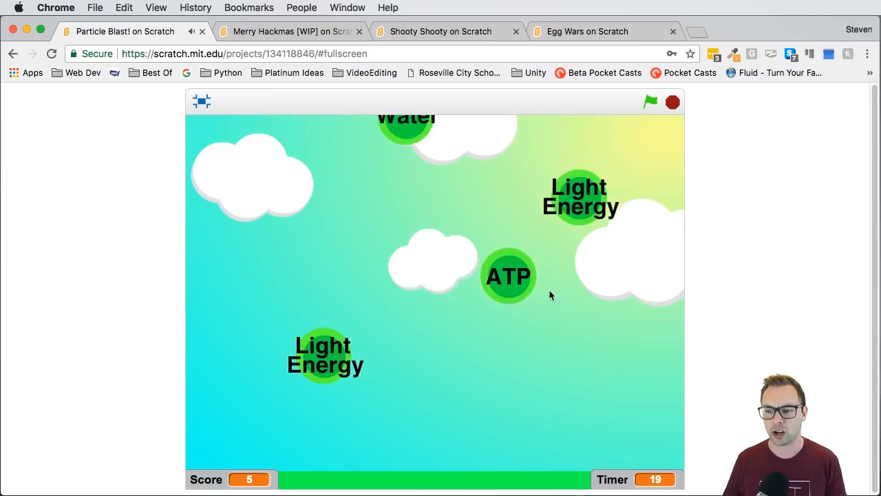
left_click(509, 275)
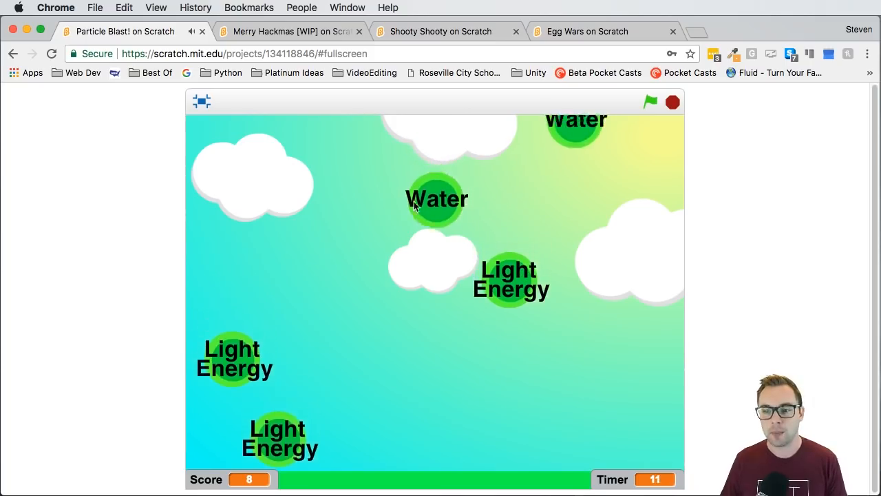
left_click(437, 199)
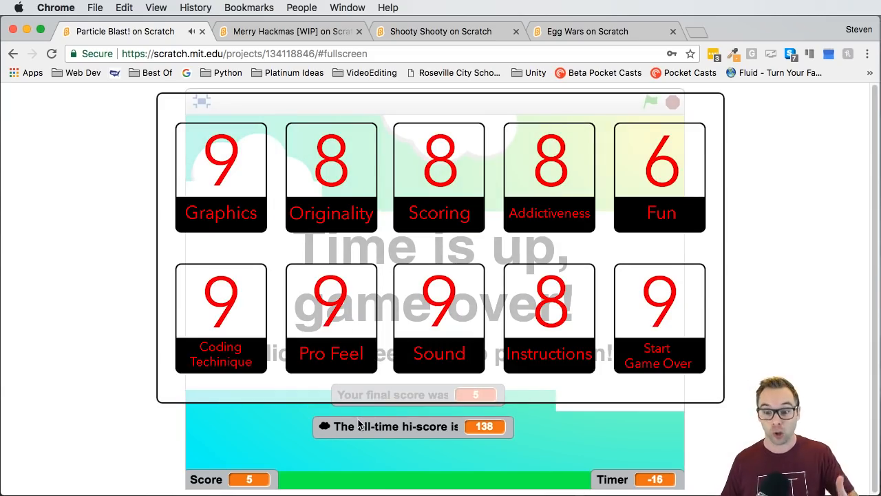
mouse_move(374, 446)
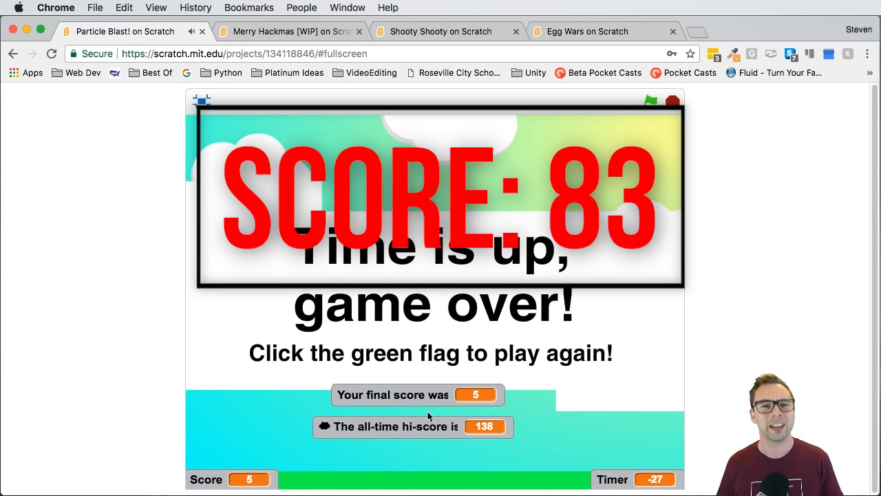
- Switch to the Merry Hackmas [WIP] tab and play the project fullscreen
left_click(289, 31)
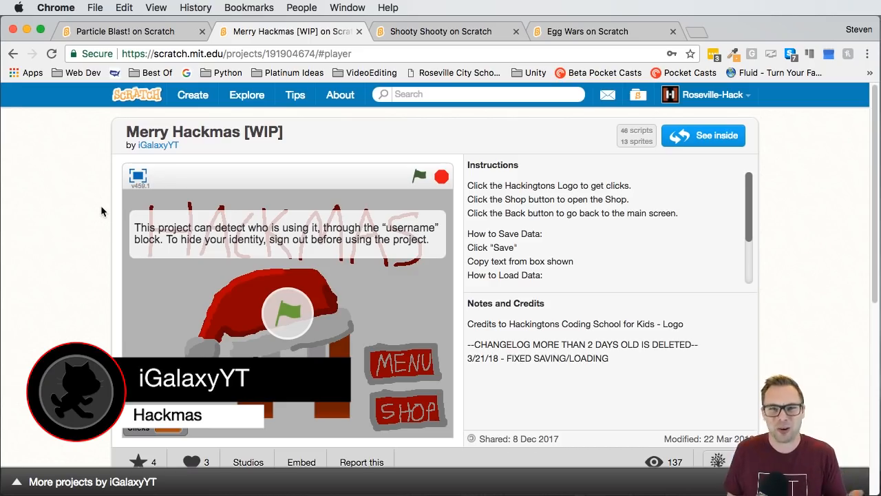
mouse_move(582, 185)
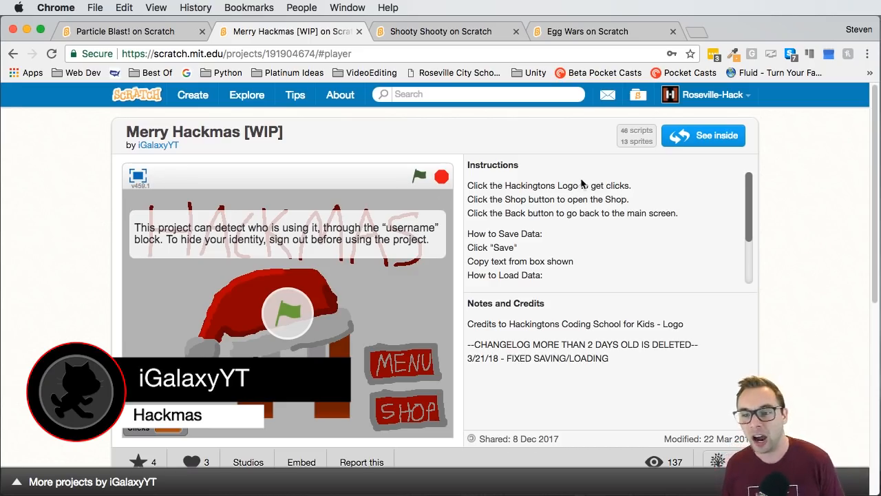
mouse_move(545, 213)
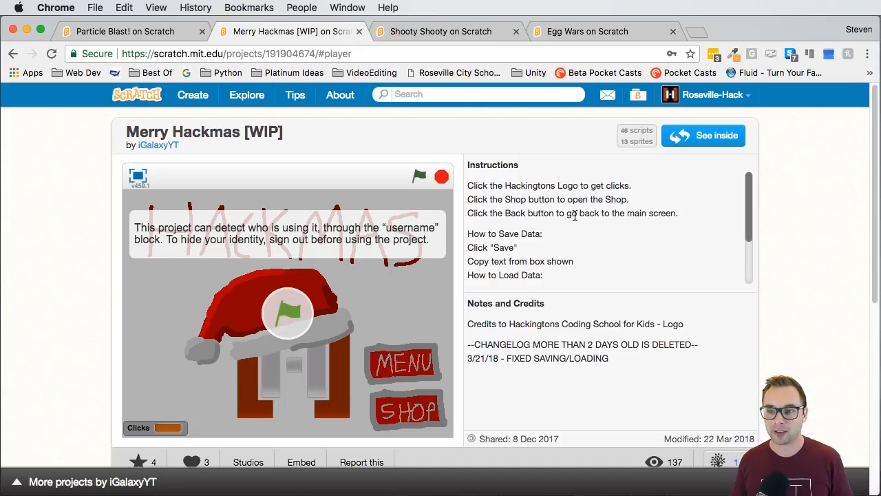
mouse_move(531, 224)
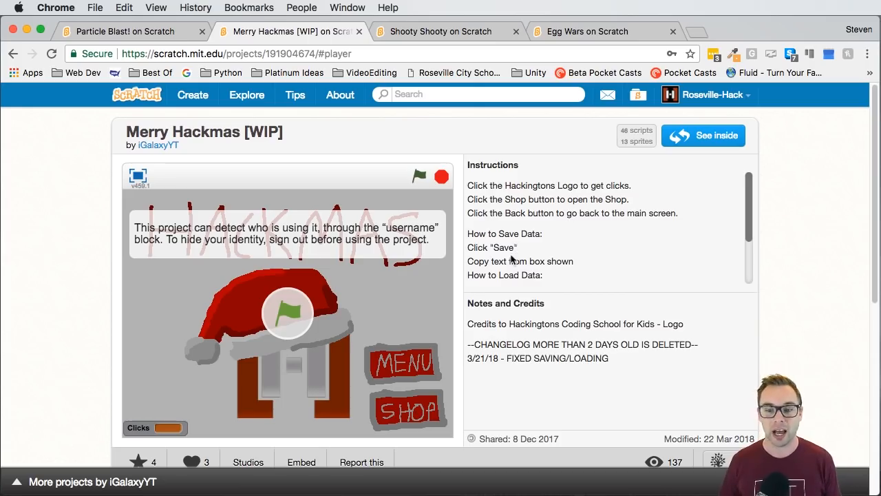
left_click(139, 177)
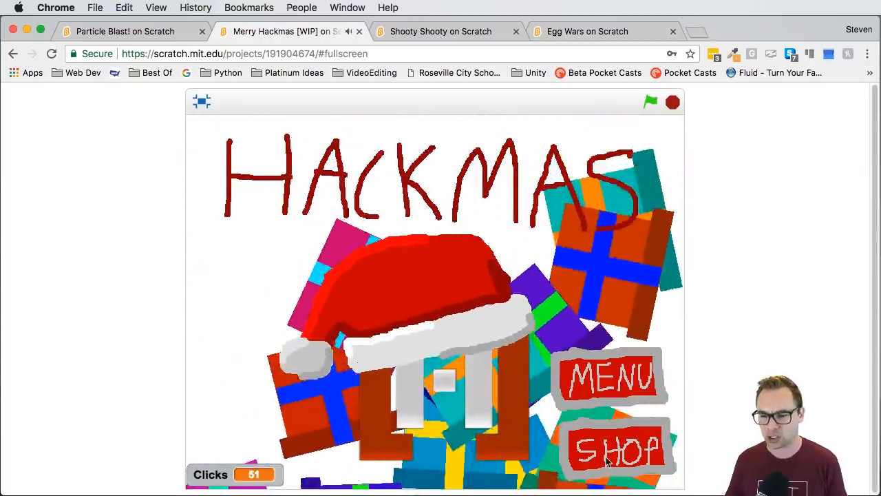
- Buy the first Clicker for 50 clicks in the shop, then keep clicking to raise Clicks
left_click(617, 448)
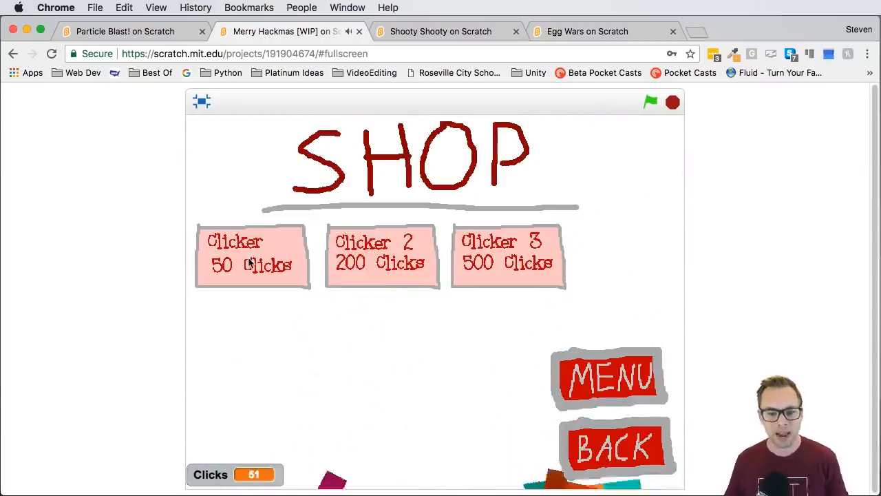
left_click(251, 254)
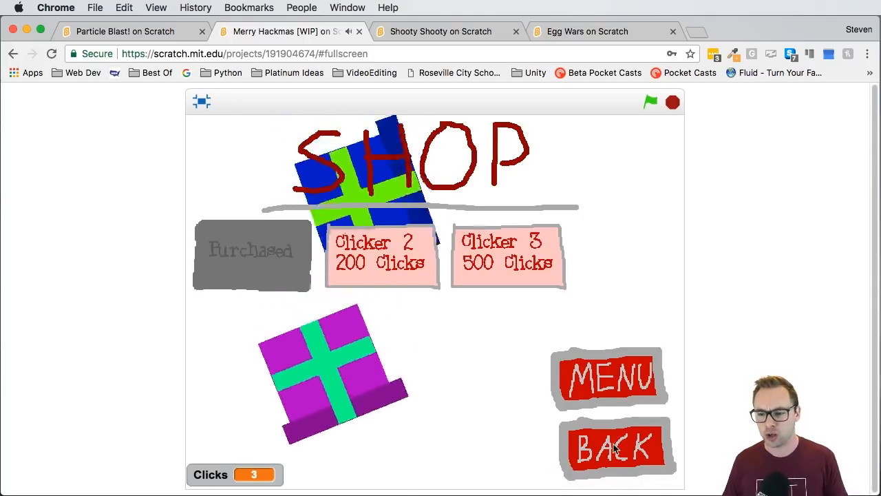
left_click(615, 446)
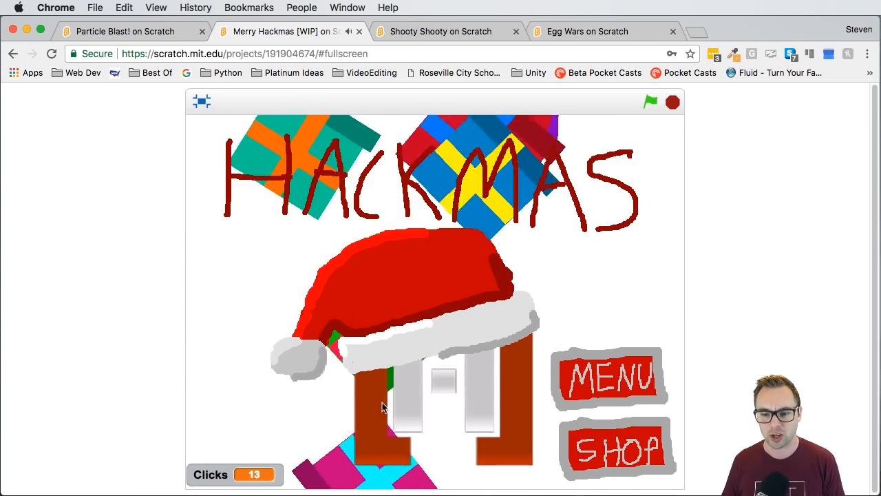
left_click(383, 406)
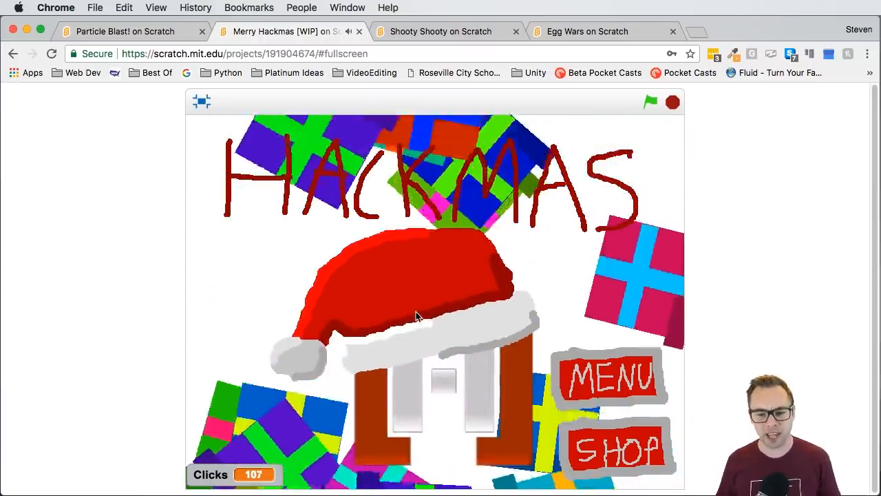
left_click(607, 375)
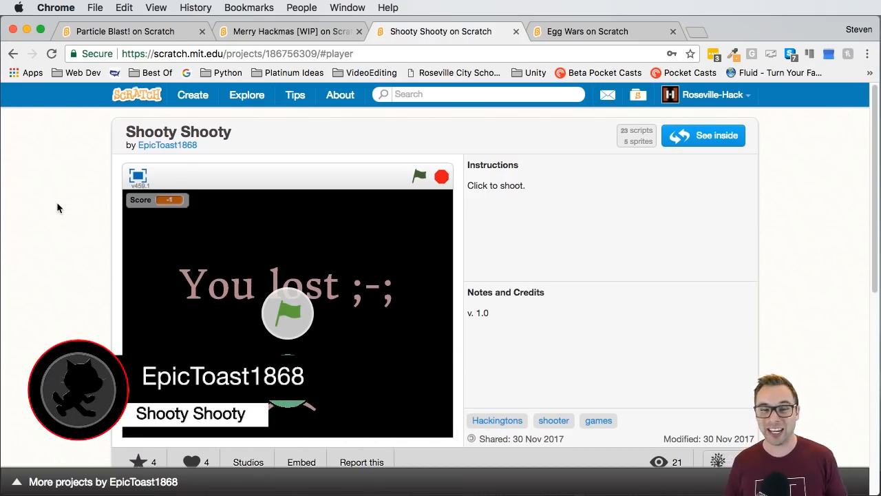
mouse_move(150, 184)
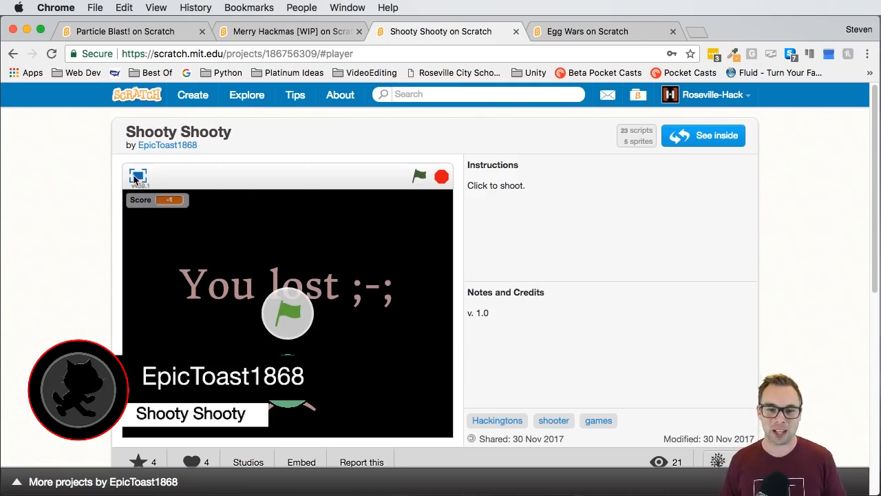
- Switch Shooty Shooty to fullscreen and start the game
left_click(139, 176)
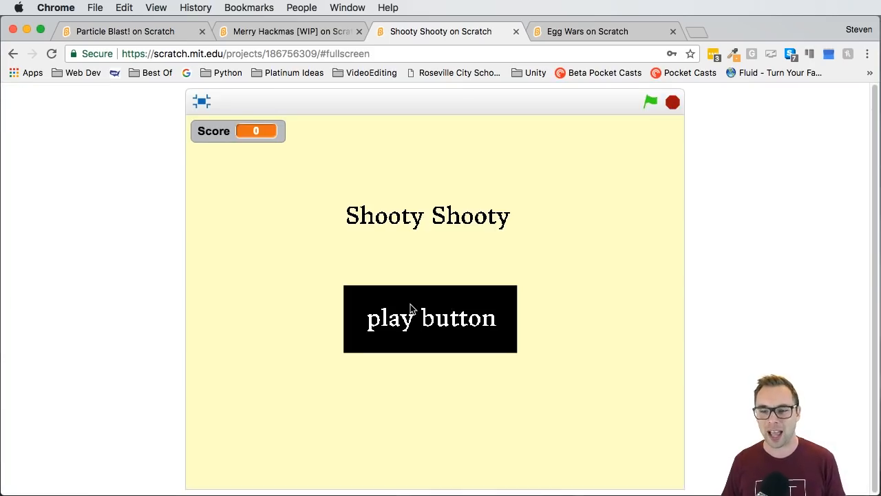
left_click(430, 319)
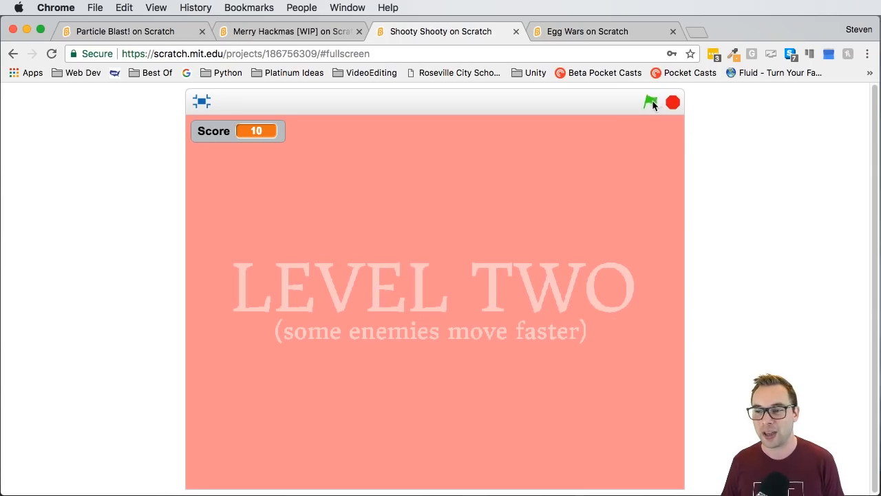
- Restart Shooty Shooty with the green flag and shoot the falling enemies
left_click(650, 102)
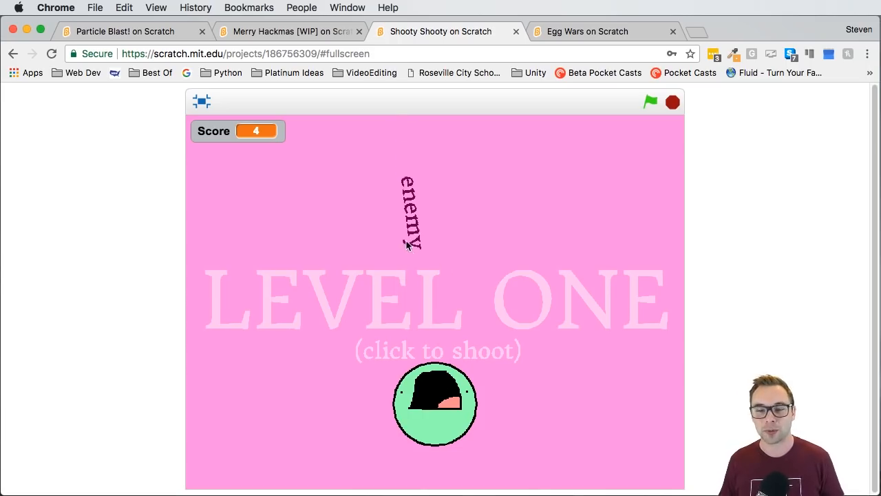
left_click(435, 265)
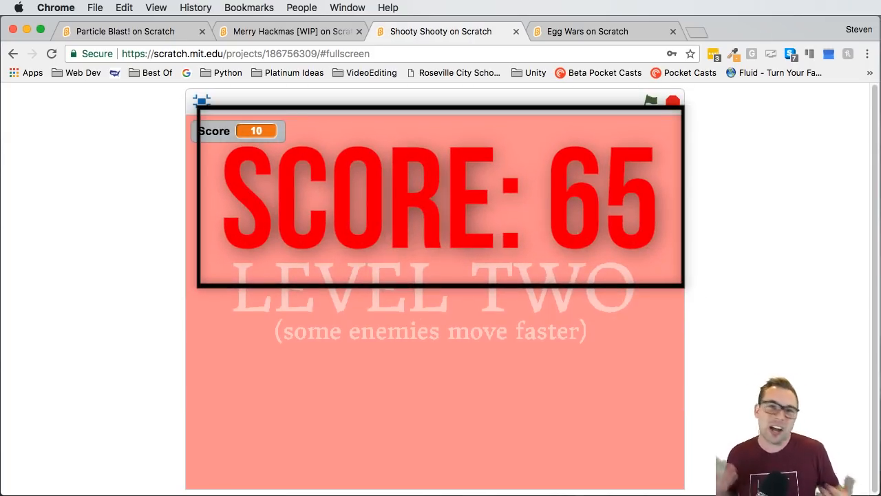
mouse_move(634, 5)
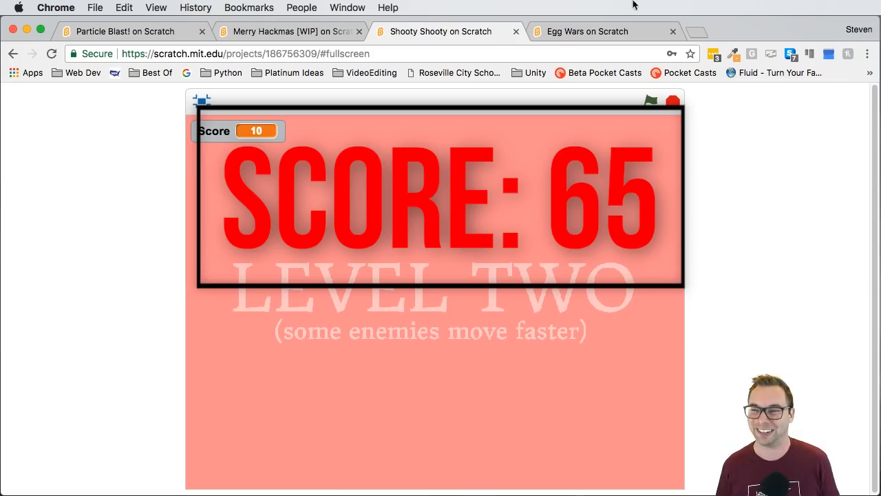
- Switch to the Egg Wars on Scratch browser tab
left_click(587, 31)
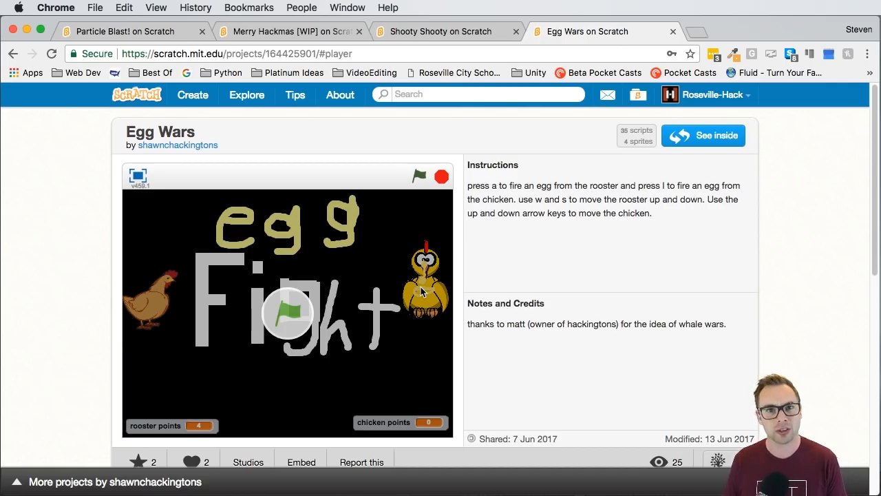
mouse_move(164, 191)
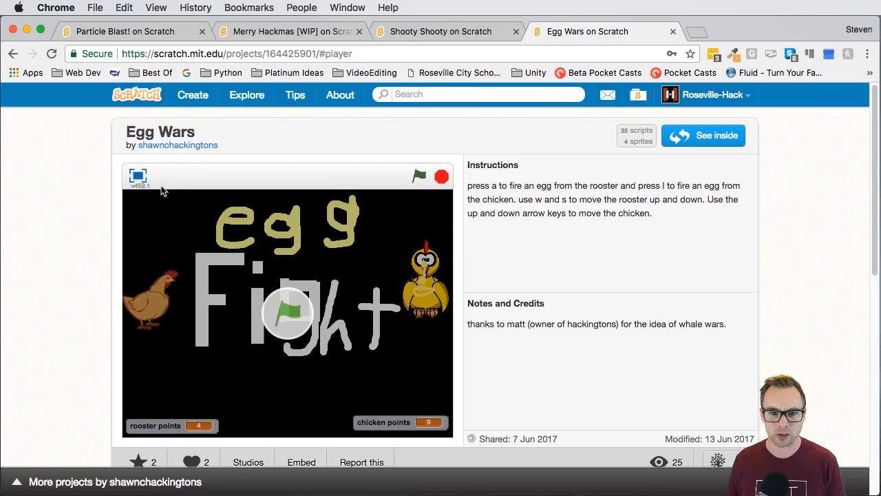
- Show Egg Wars fullscreen and start the game from the green flag
left_click(137, 177)
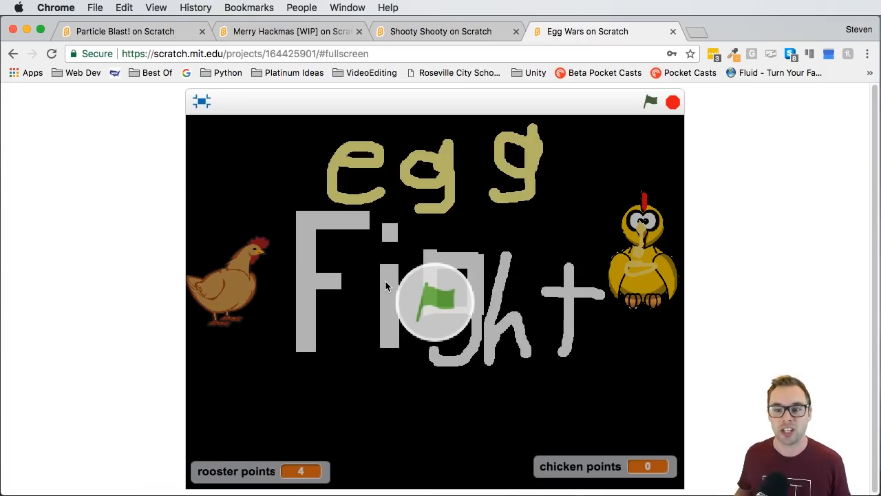
mouse_move(421, 294)
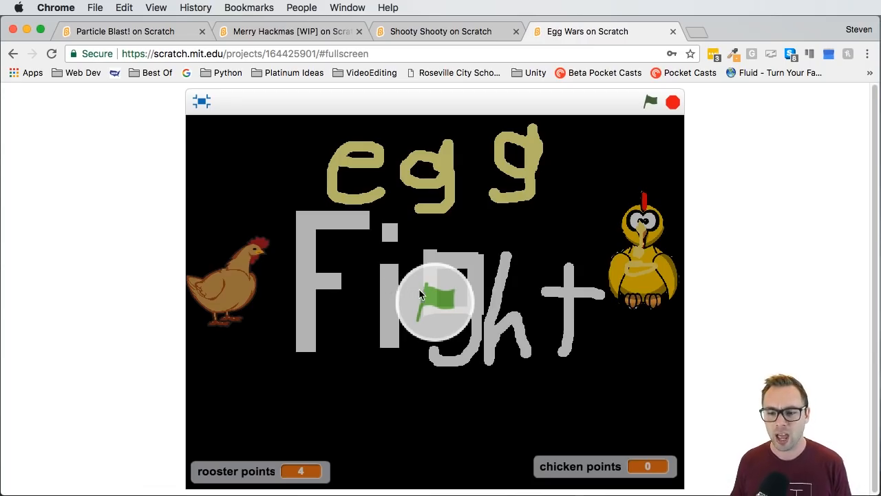
left_click(651, 102)
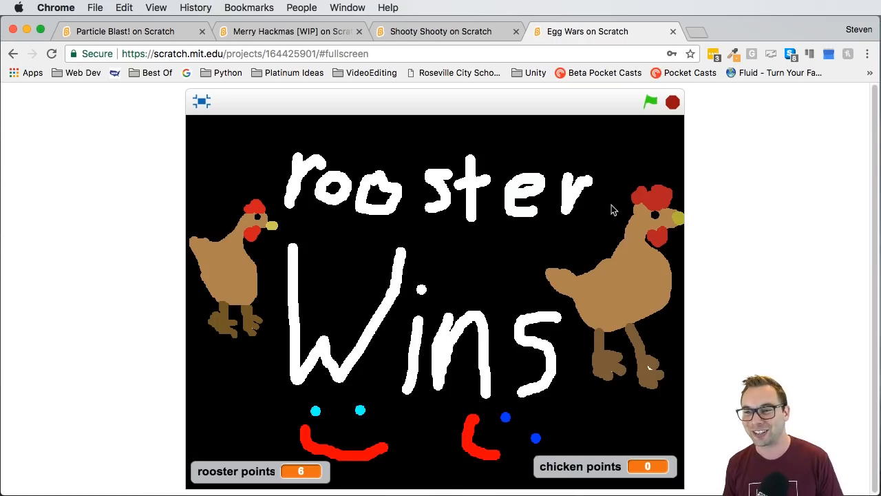
left_click(650, 102)
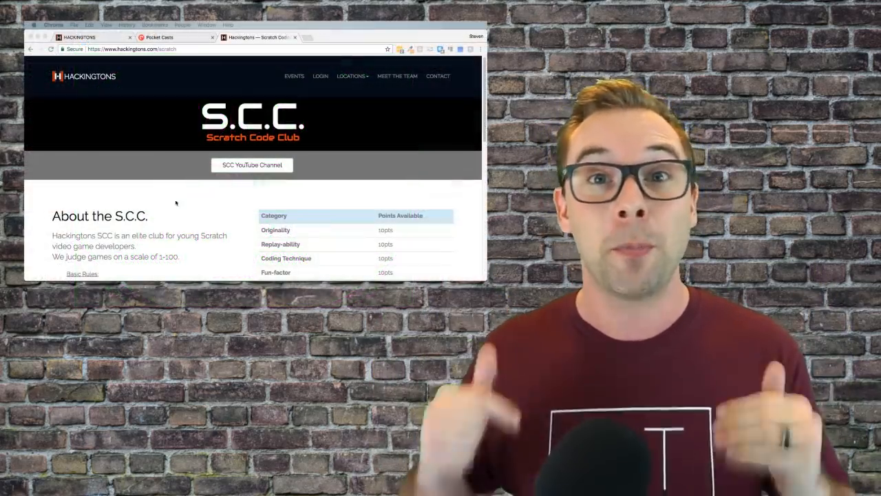
- Scroll past the 100-point judging table to the Game Submission form
scroll("down", 3)
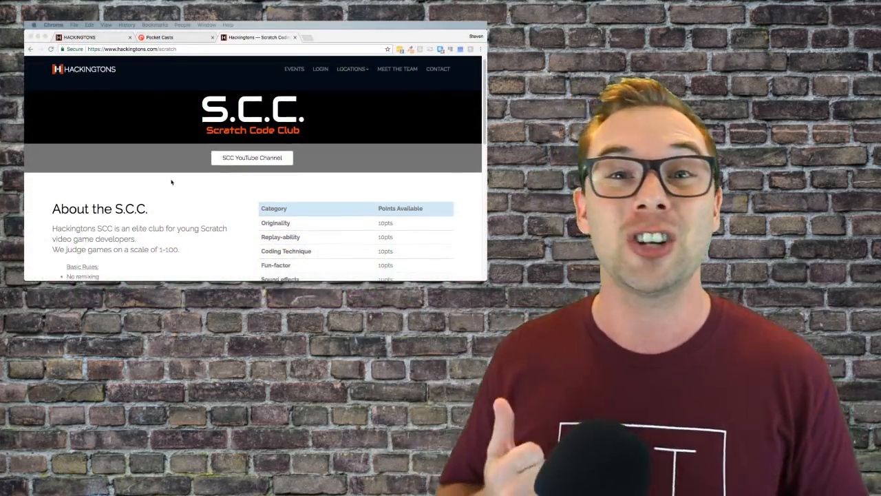
scroll("down", 3)
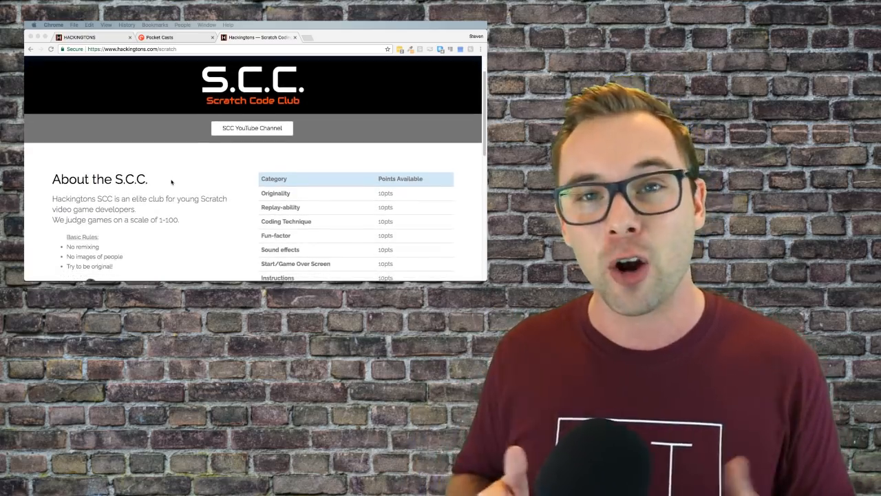
scroll("down", 3)
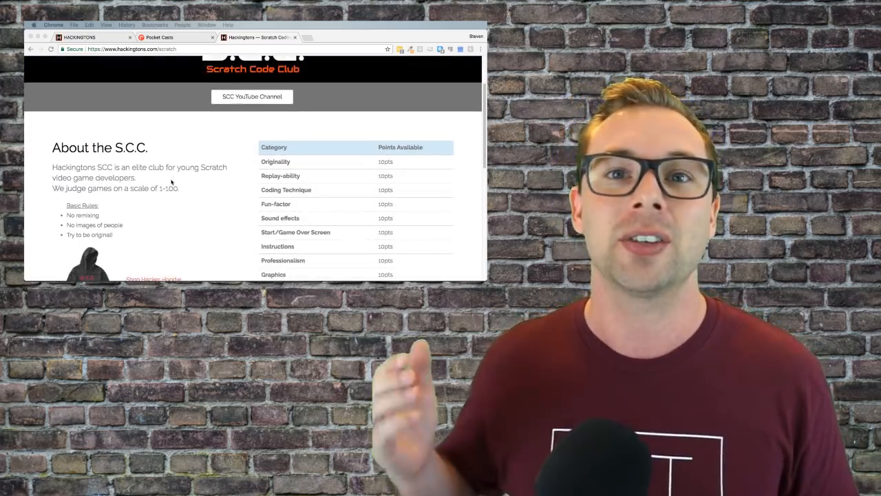
scroll("down", 3)
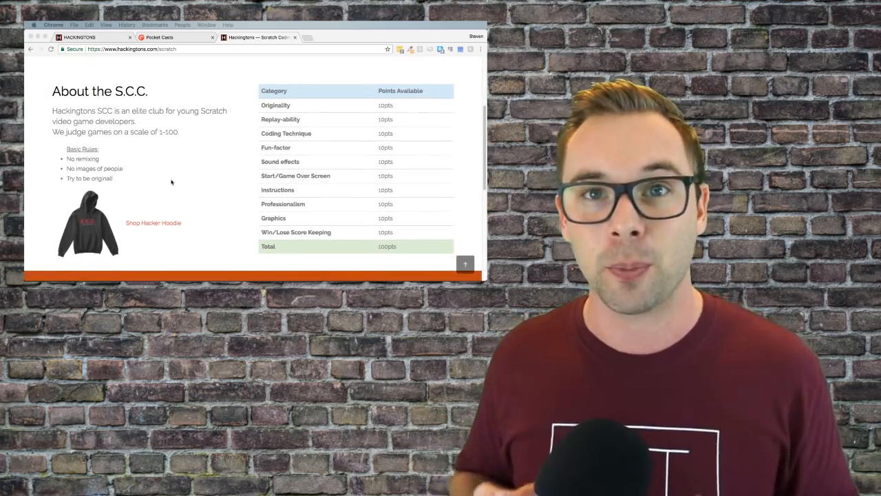
scroll("down", 3)
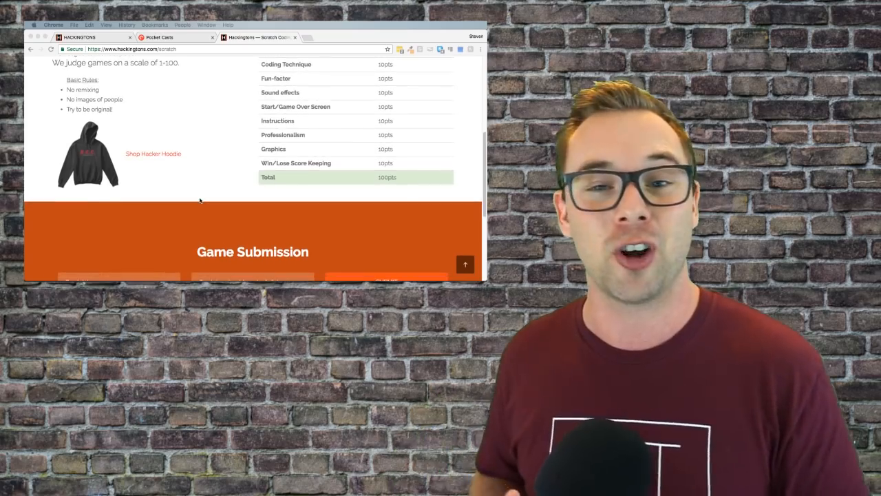
scroll("down", 3)
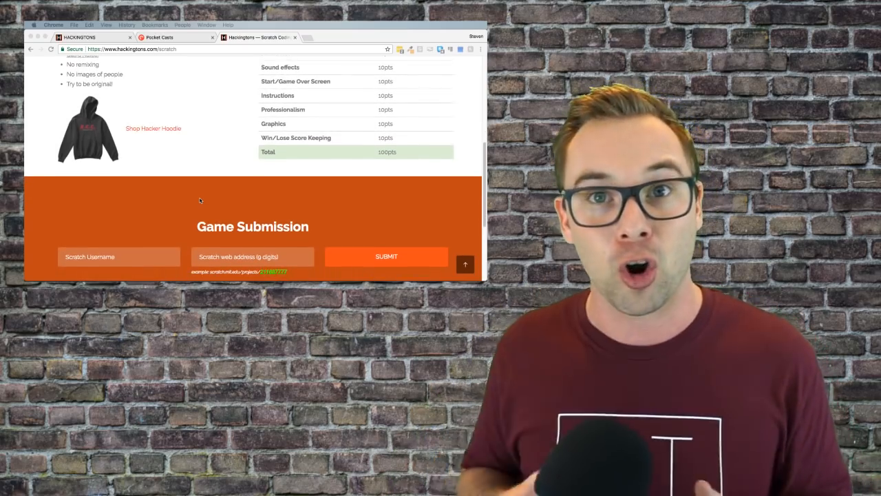
scroll("down", 3)
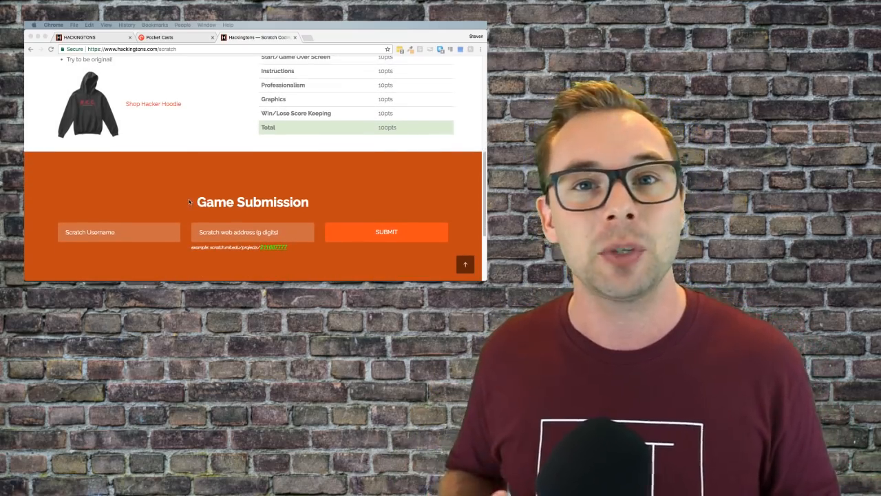